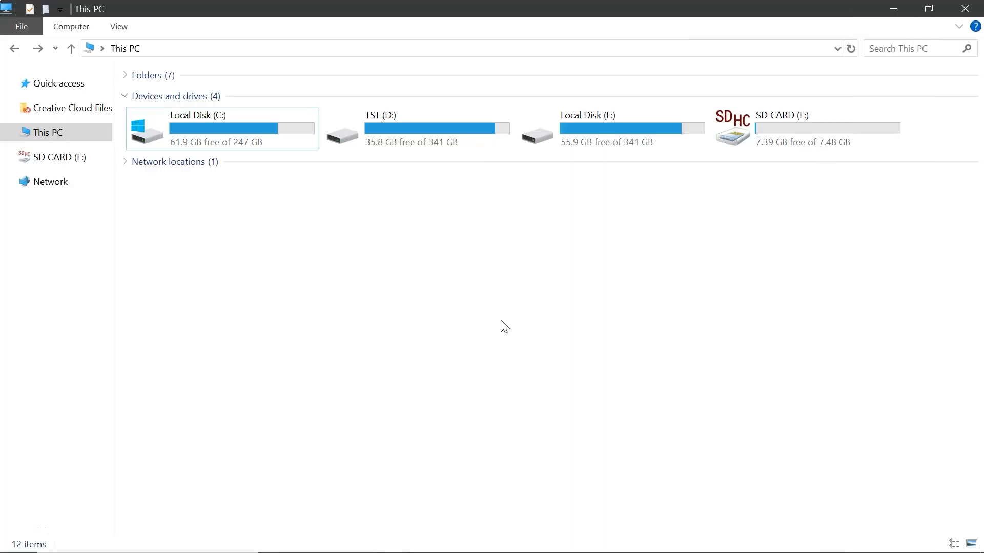
Open Format for SD CARD (F:), keeping FAT32 with Quick Format unchecked
{"action": "left_click", "coordinate": [803, 129]}
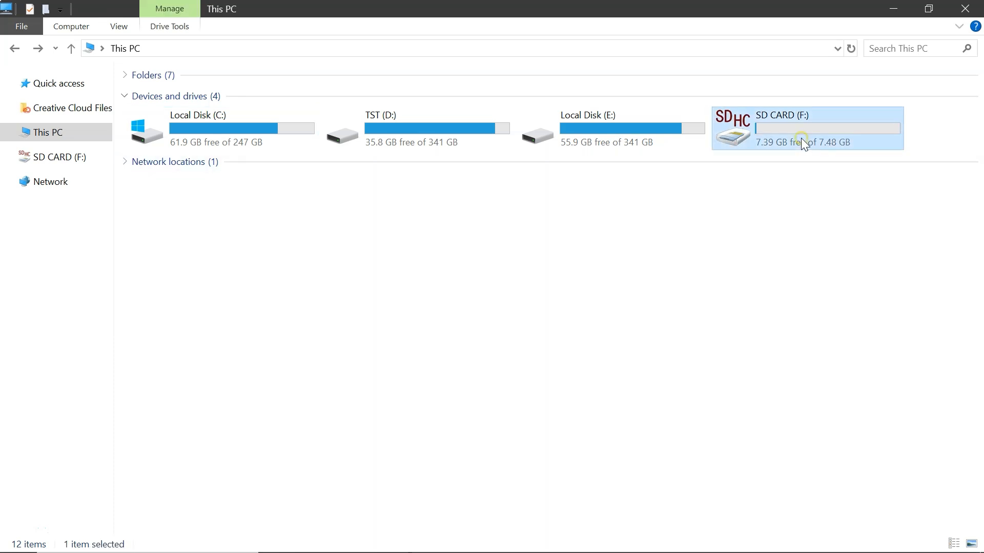
{"action": "right_click", "coordinate": [804, 142]}
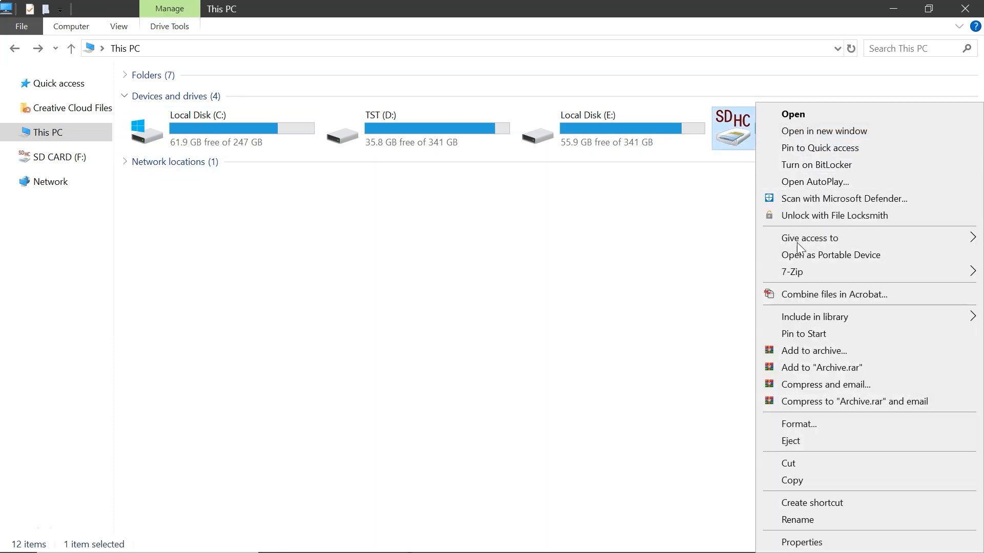
{"action": "left_click", "coordinate": [798, 425]}
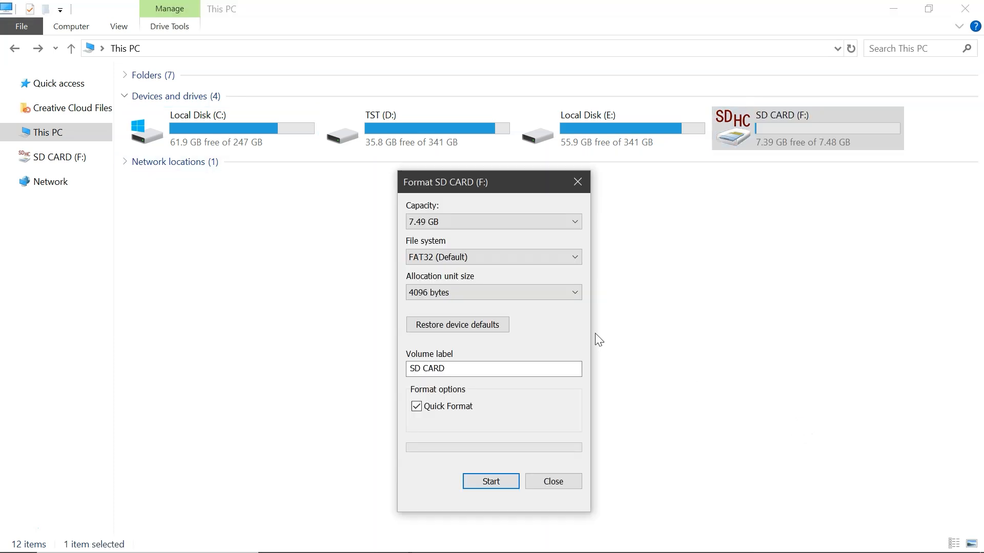
{"action": "left_click", "coordinate": [493, 257]}
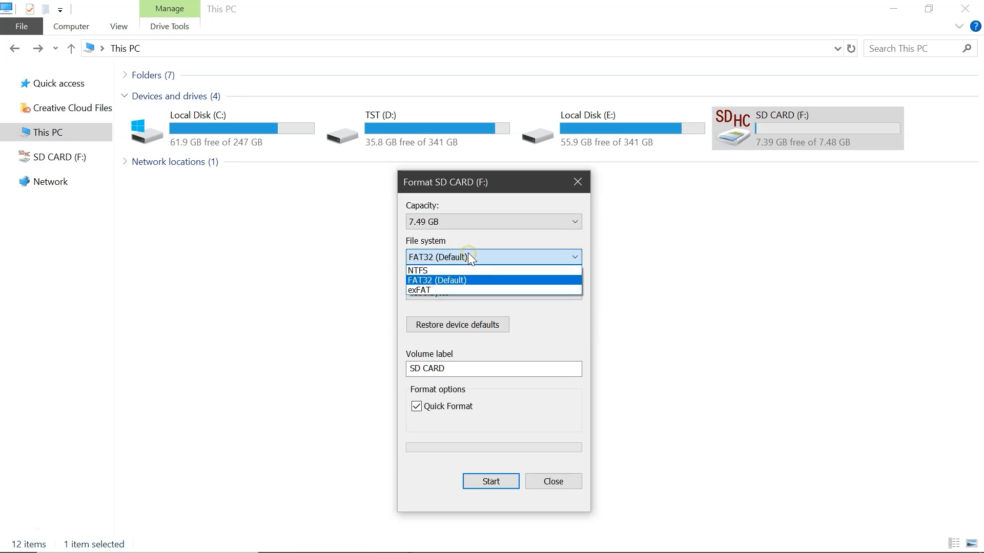
{"action": "left_click", "coordinate": [436, 280]}
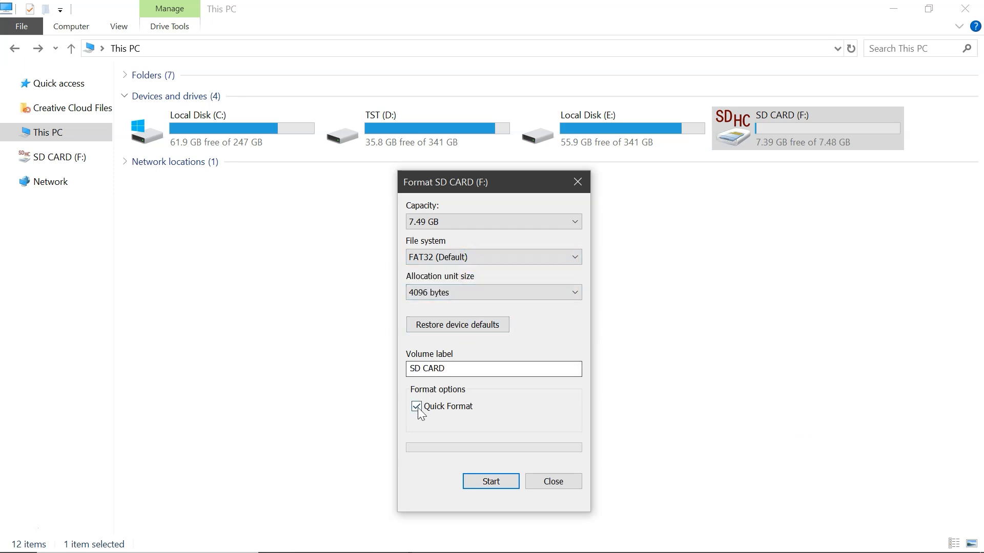
{"action": "left_click", "coordinate": [417, 406]}
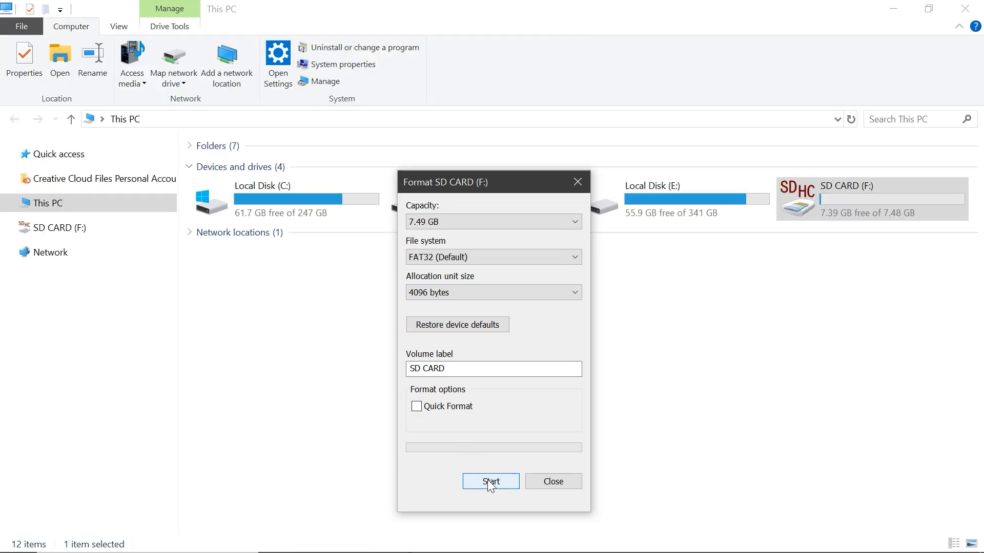
Run the full FAT32 format, confirm the erase warning, then close the Format window
{"action": "left_click", "coordinate": [490, 481]}
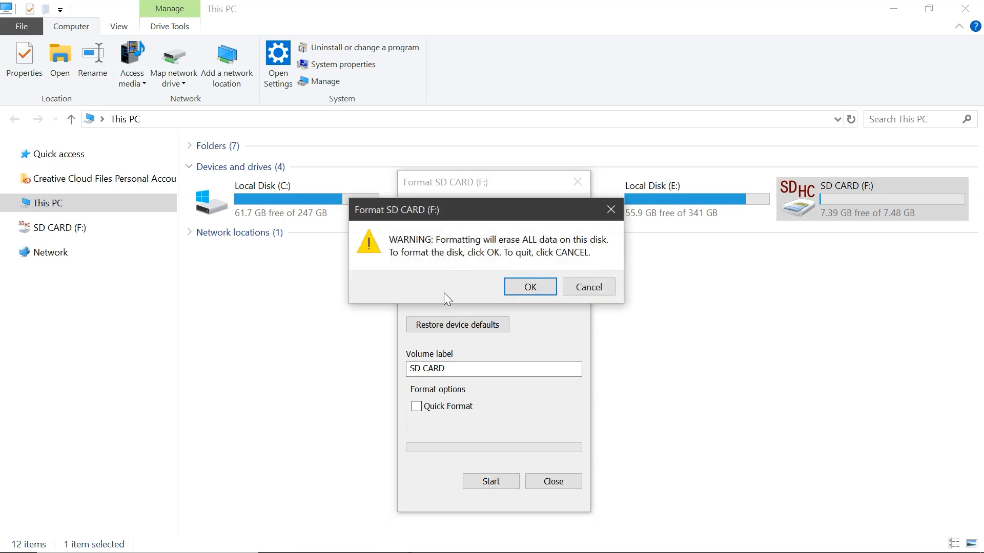
{"action": "mouse_move", "coordinate": [439, 275]}
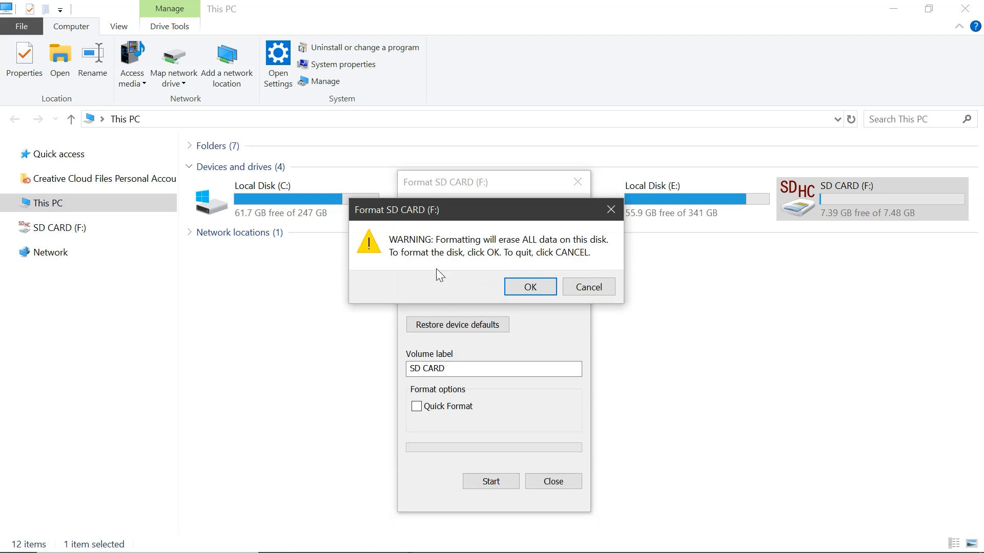
{"action": "left_click", "coordinate": [529, 287]}
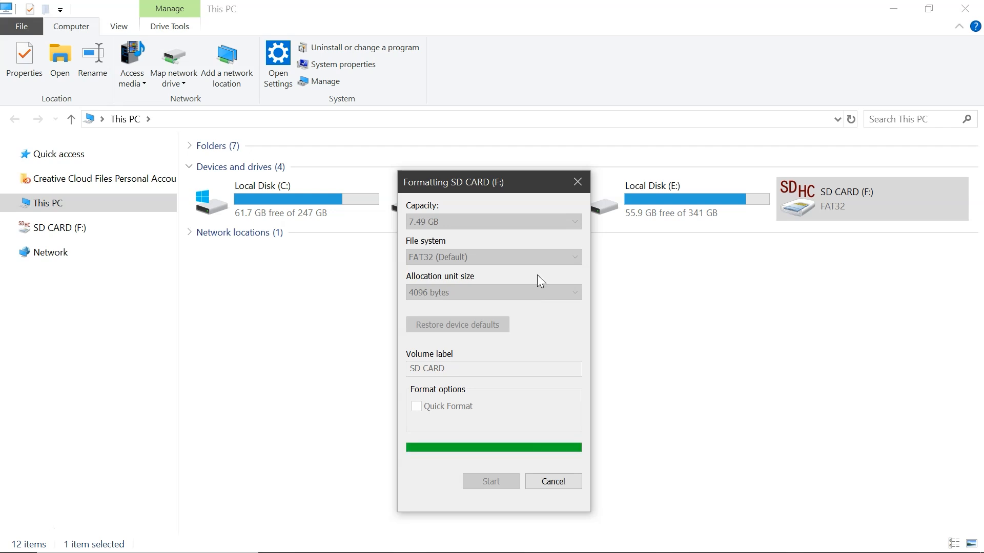
{"action": "left_click", "coordinate": [491, 481]}
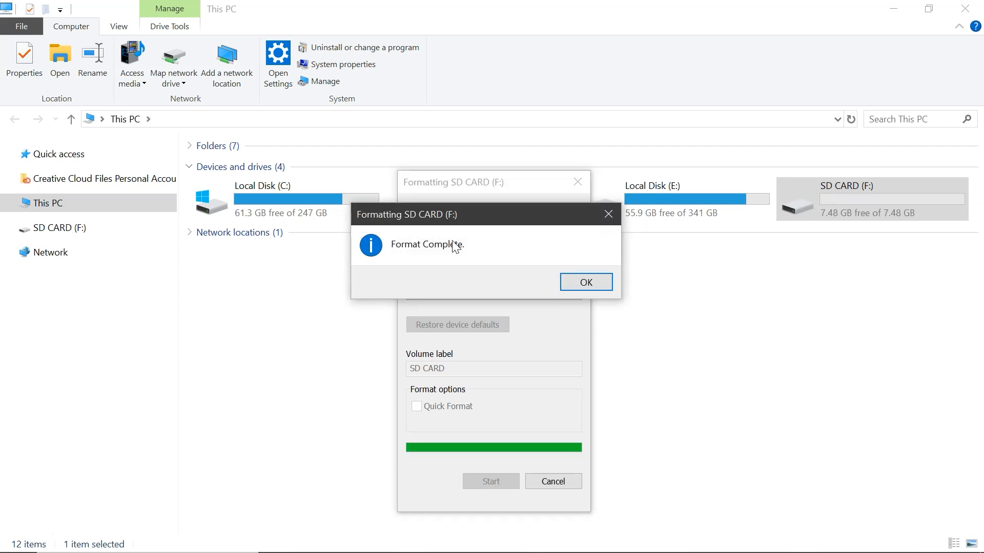
{"action": "left_click", "coordinate": [584, 282]}
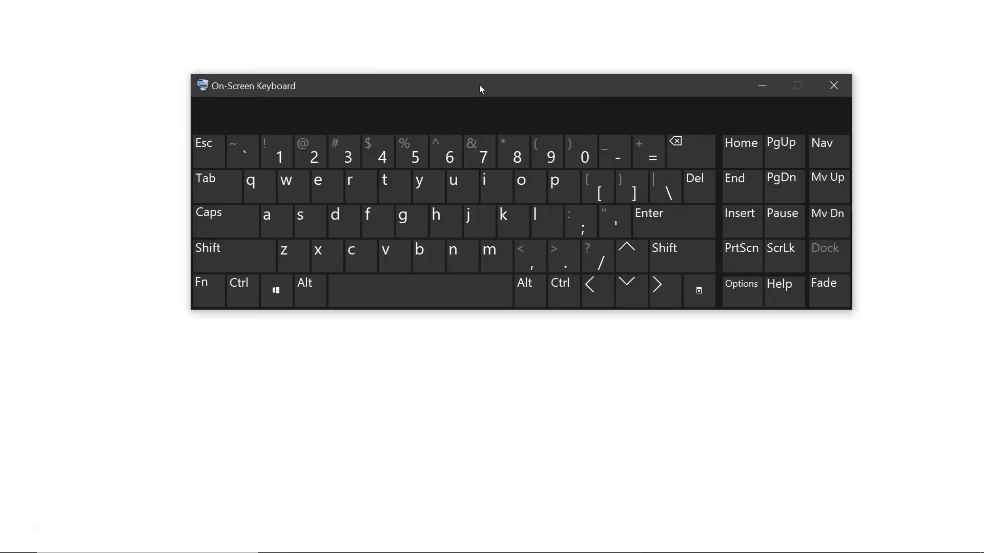
Launch diskmgmt.msc through Win+R on the On-Screen Keyboard, then close the keyboard
{"action": "left_click", "coordinate": [276, 291]}
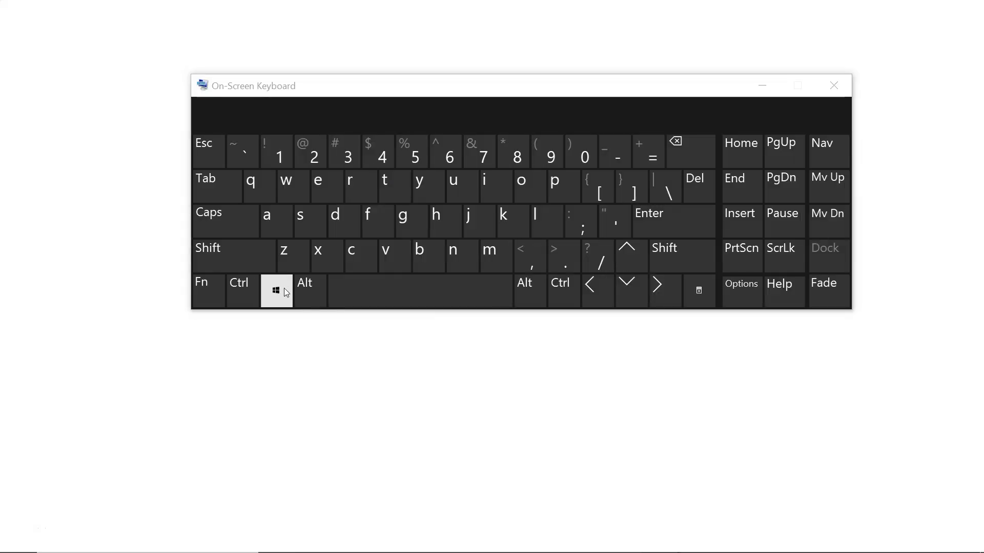
{"action": "left_click", "coordinate": [276, 291]}
{"action": "type", "text": "diskmgmt.msc"}
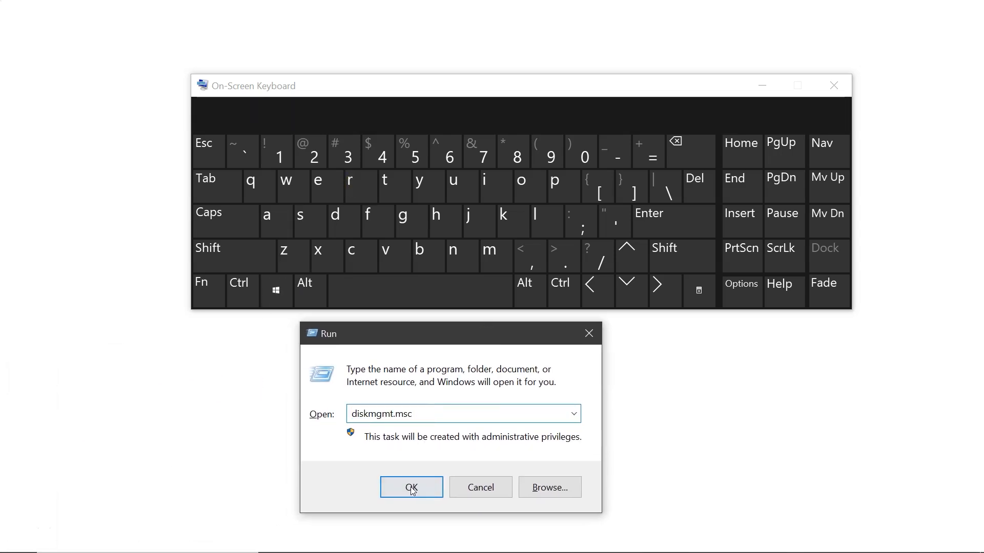
{"action": "left_click", "coordinate": [411, 488]}
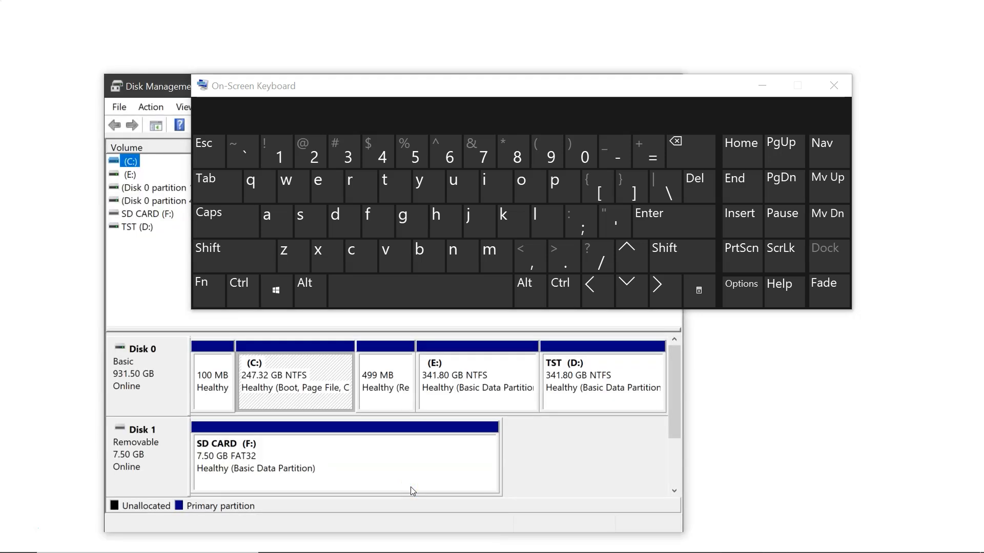
{"action": "left_click", "coordinate": [833, 86]}
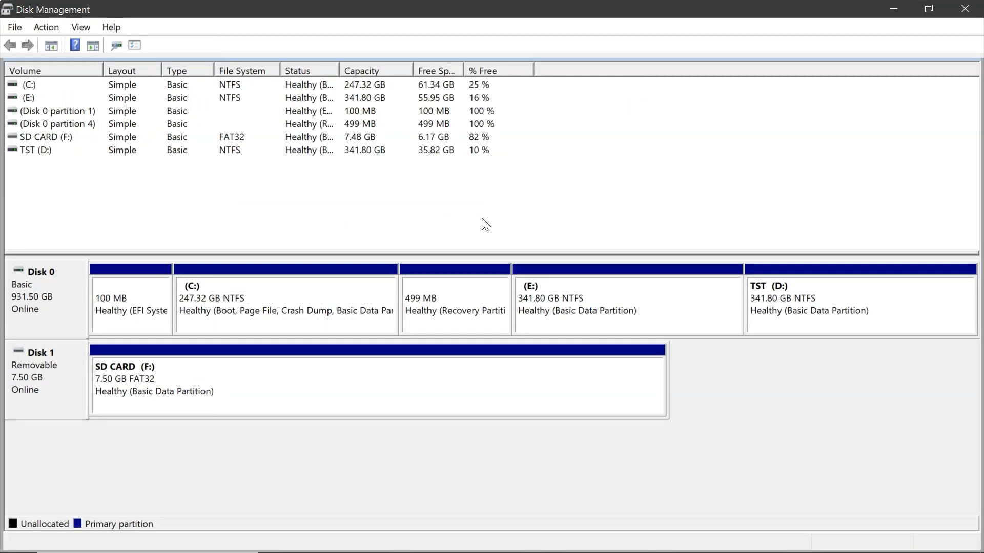
{"action": "mouse_move", "coordinate": [57, 378]}
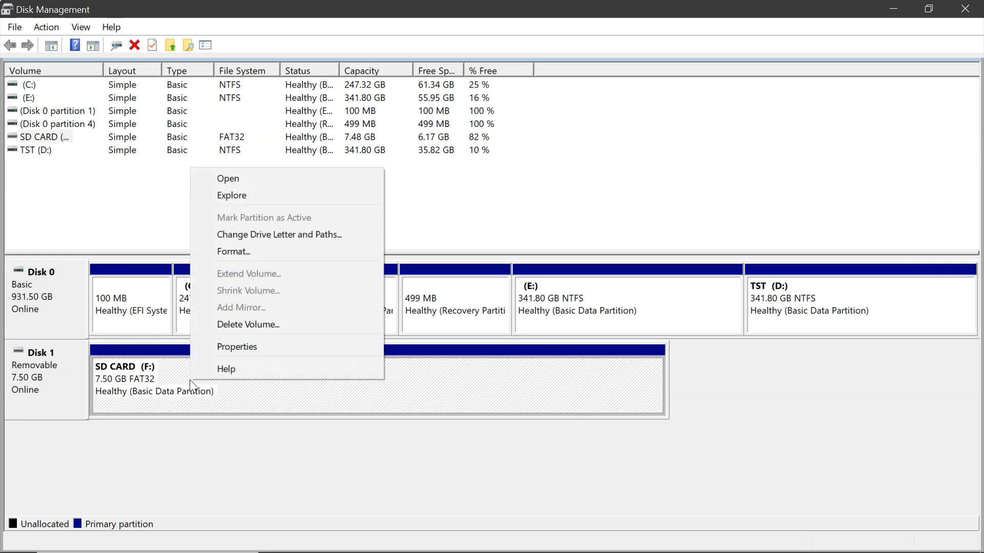
{"action": "mouse_move", "coordinate": [256, 251]}
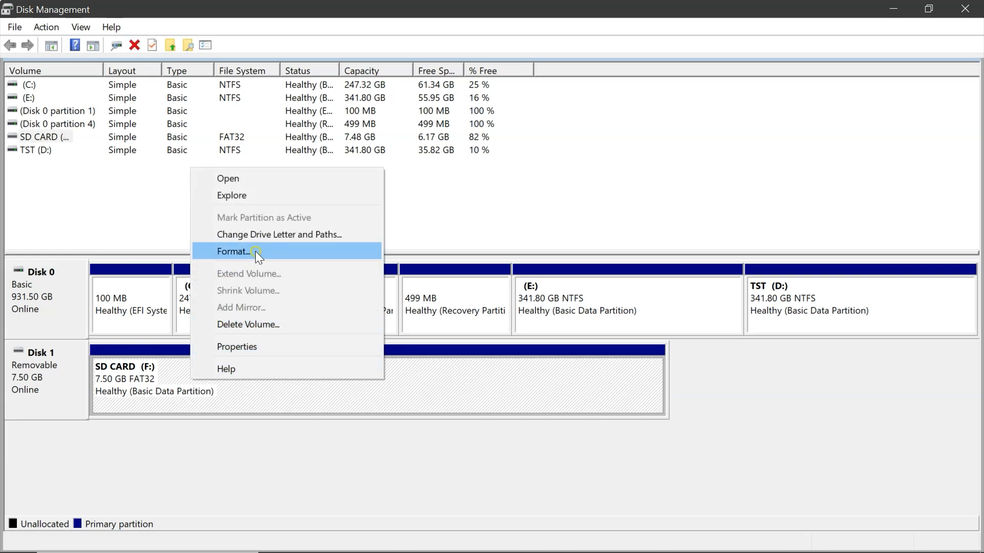
Full-format the SD CARD (F:) partition as FAT32 with quick format off, confirming the warning
{"action": "left_click", "coordinate": [234, 252]}
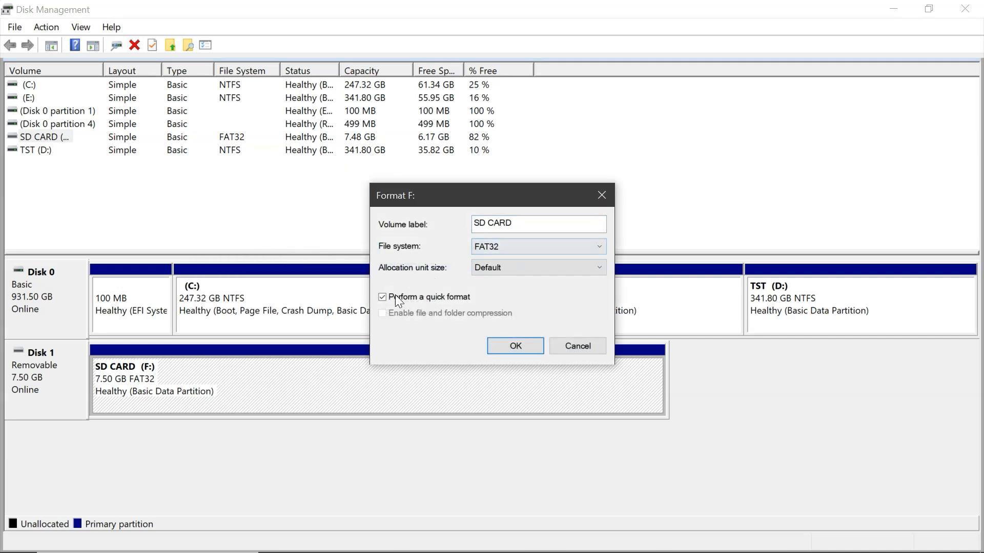
{"action": "left_click", "coordinate": [382, 297]}
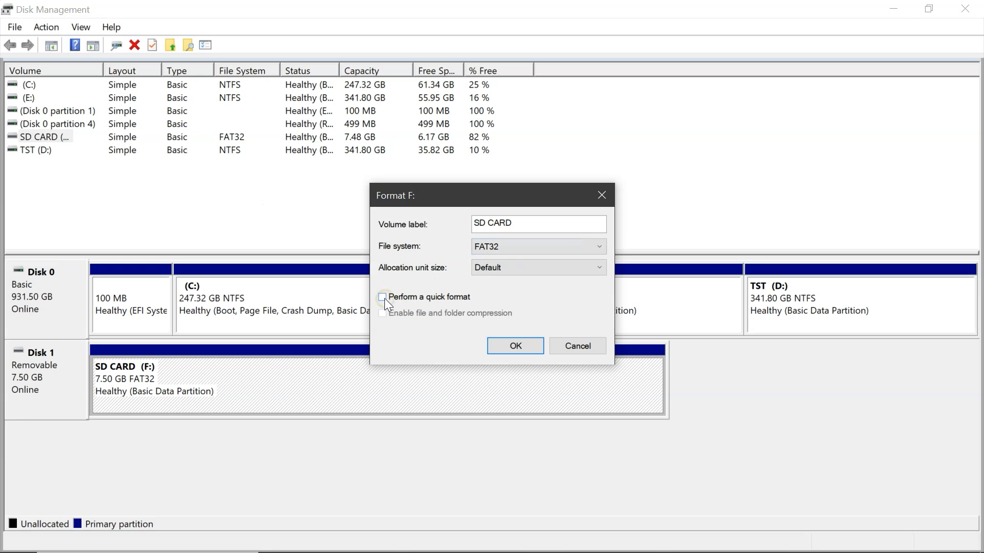
{"action": "left_click", "coordinate": [513, 346]}
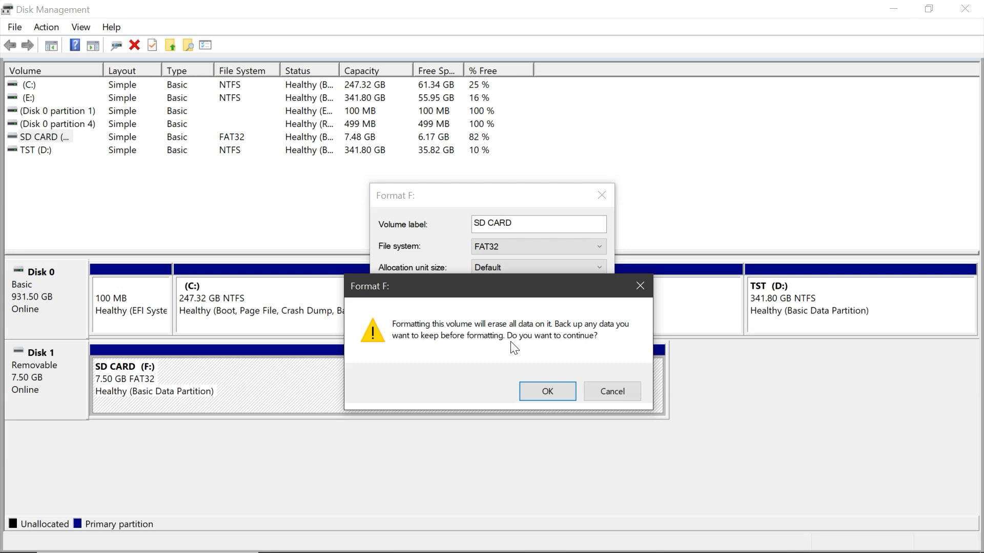
{"action": "mouse_move", "coordinate": [514, 352]}
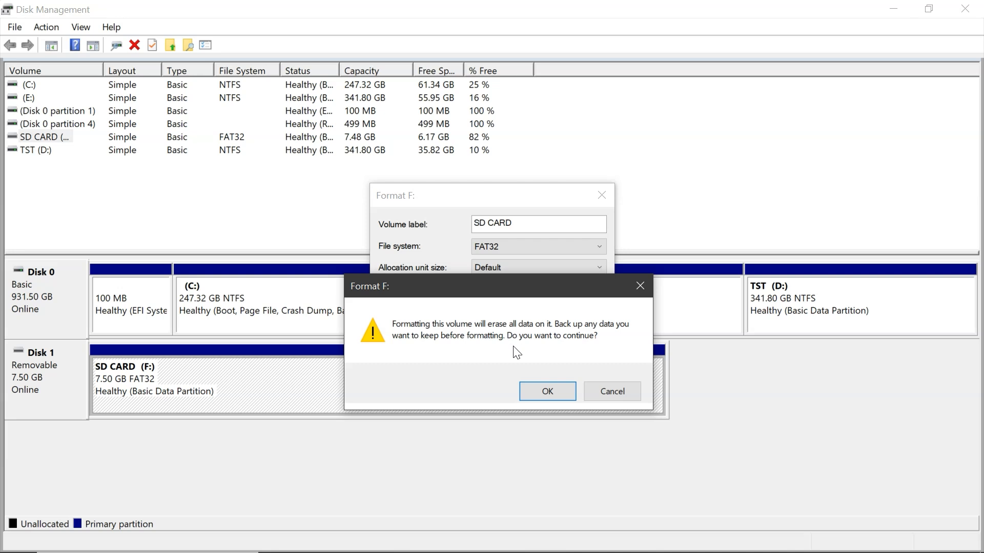
{"action": "left_click", "coordinate": [545, 391]}
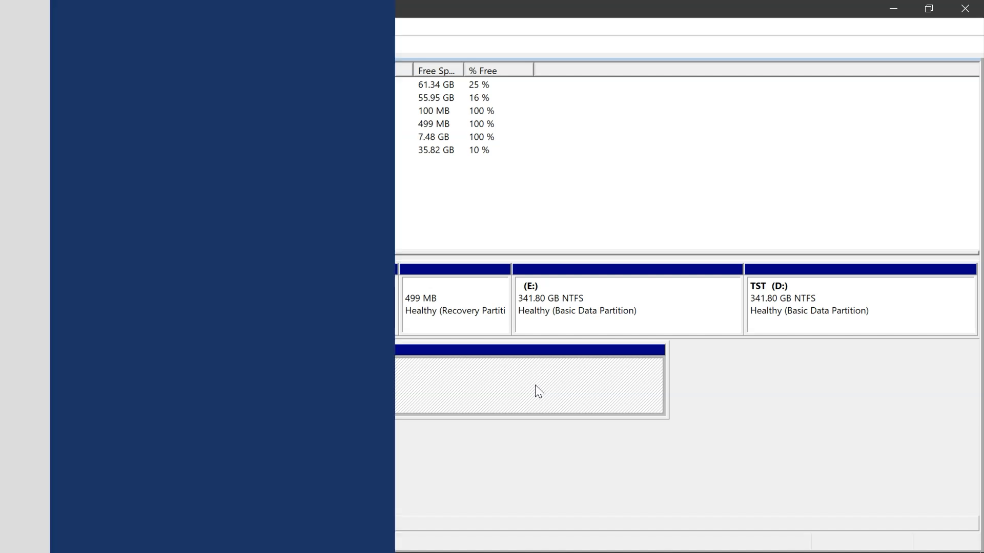
Find cmd in Windows Search and run Command Prompt as administrator
{"action": "type", "text": "command Prompt"}
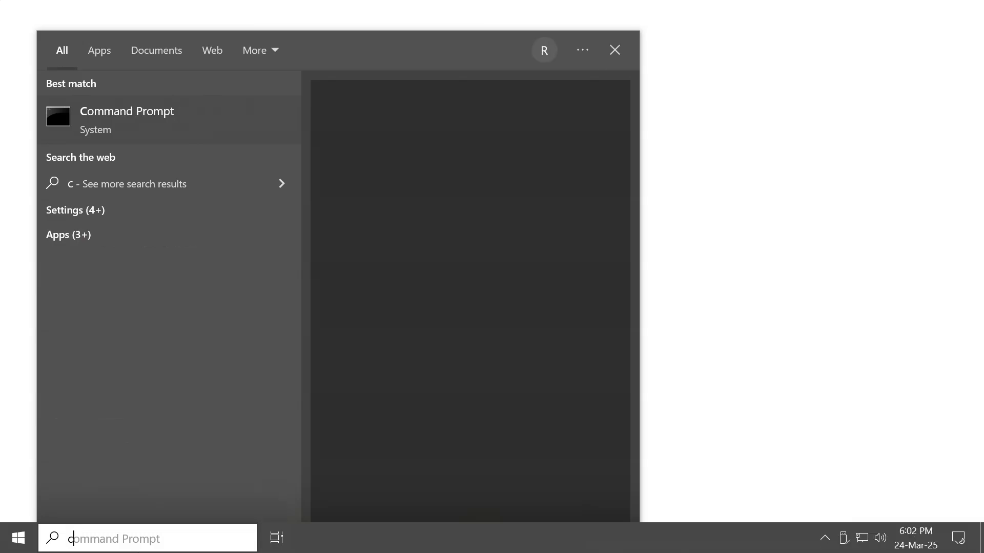
{"action": "type", "text": "cmd"}
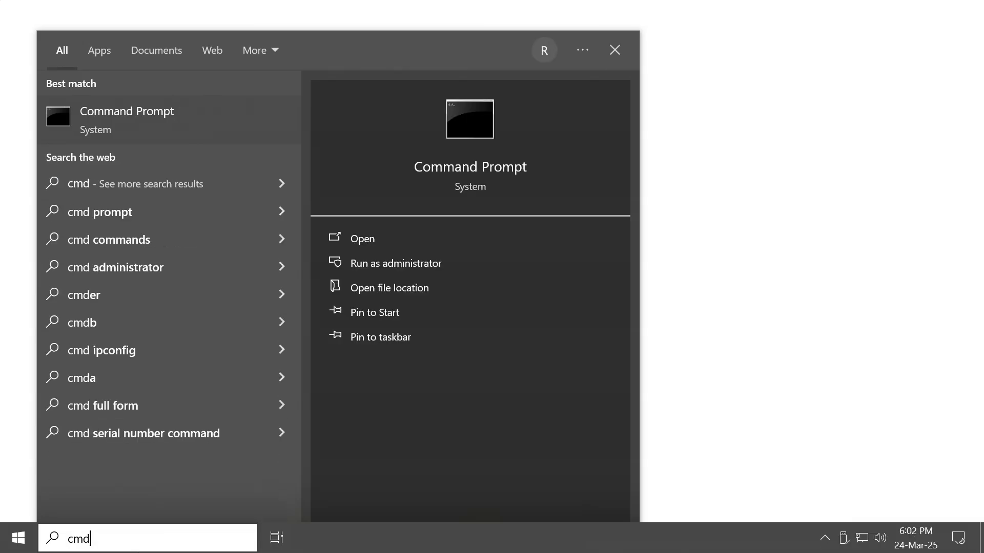
{"action": "right_click", "coordinate": [126, 119]}
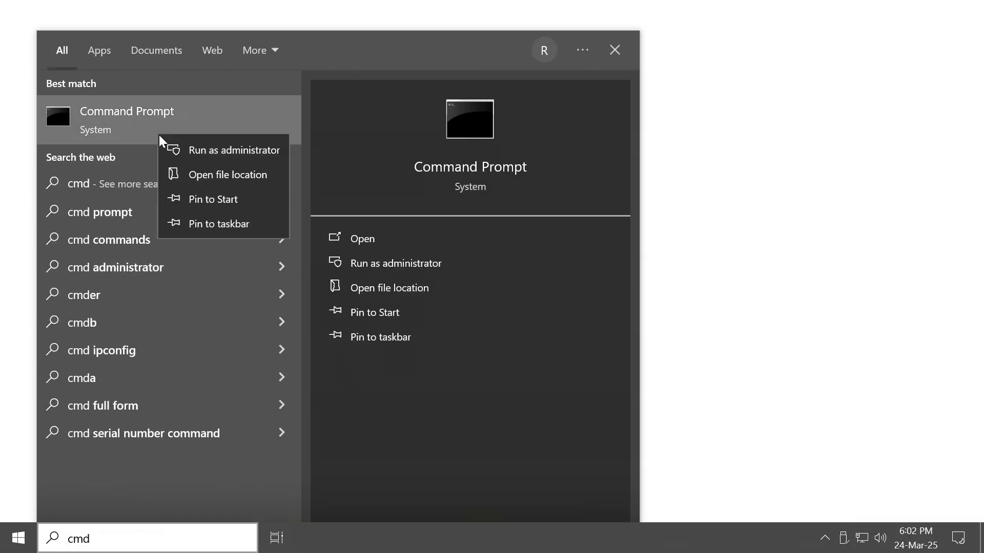
{"action": "left_click", "coordinate": [238, 149]}
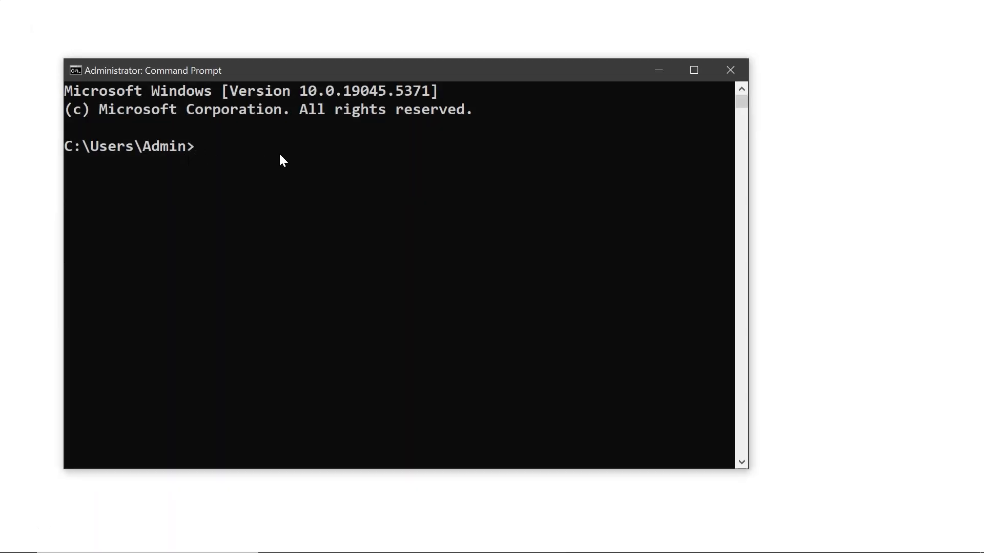
Start diskpart and list the attached disks
{"action": "type", "text": "disk"}
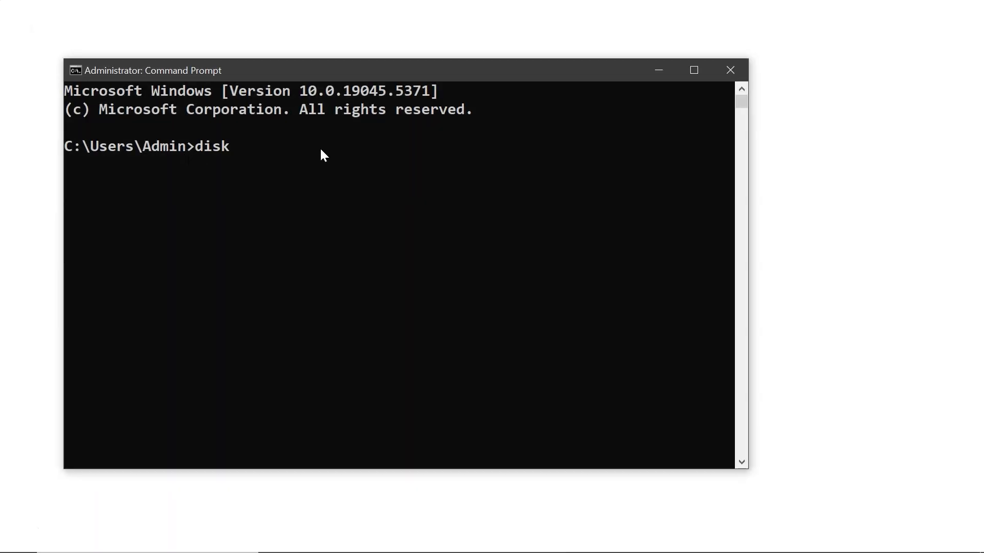
{"action": "type", "text": "part"}
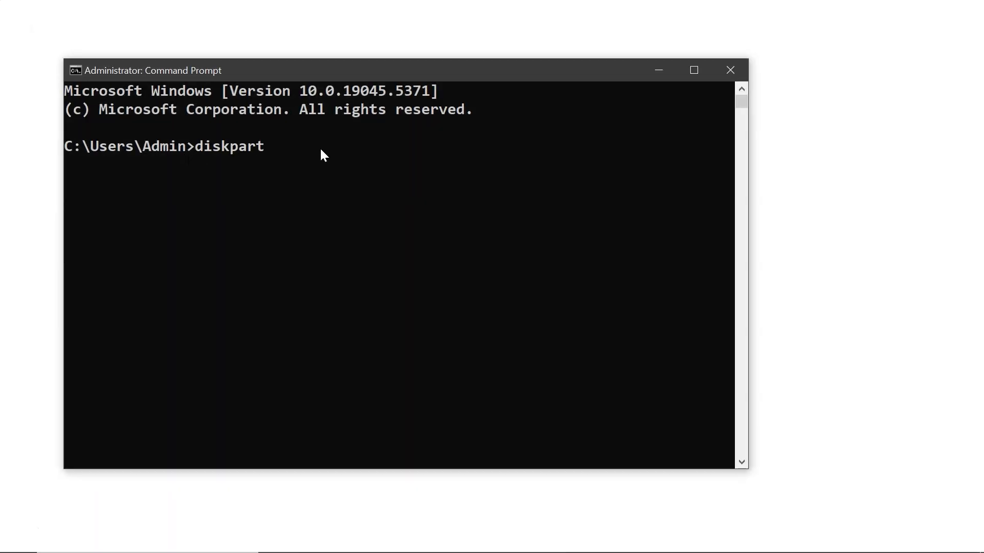
{"action": "key", "text": "Return"}
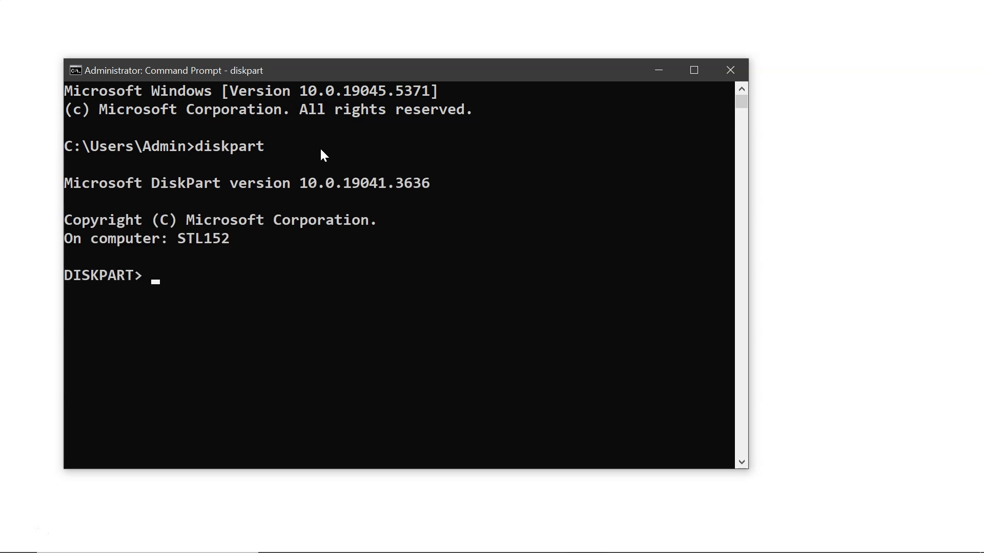
{"action": "type", "text": "list d"}
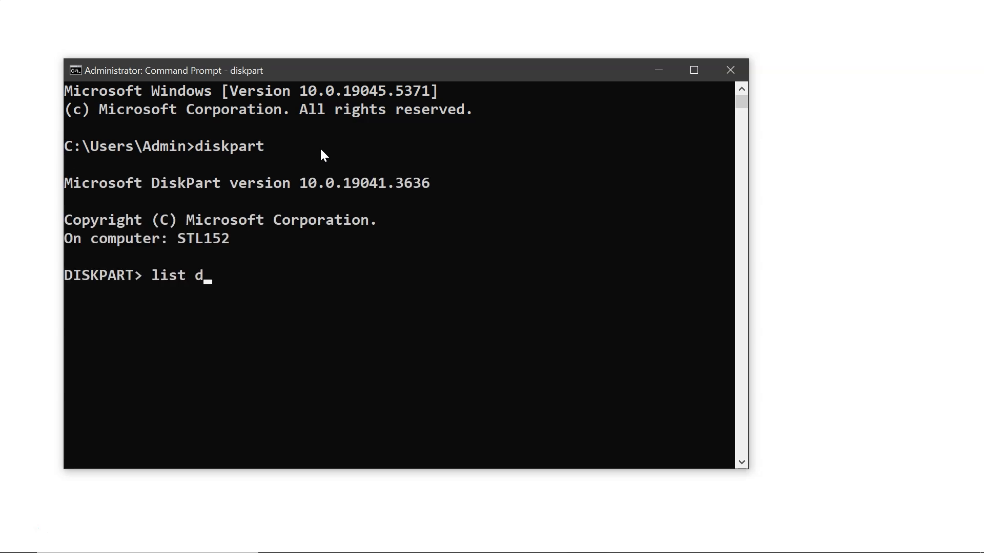
{"action": "key", "text": "Return"}
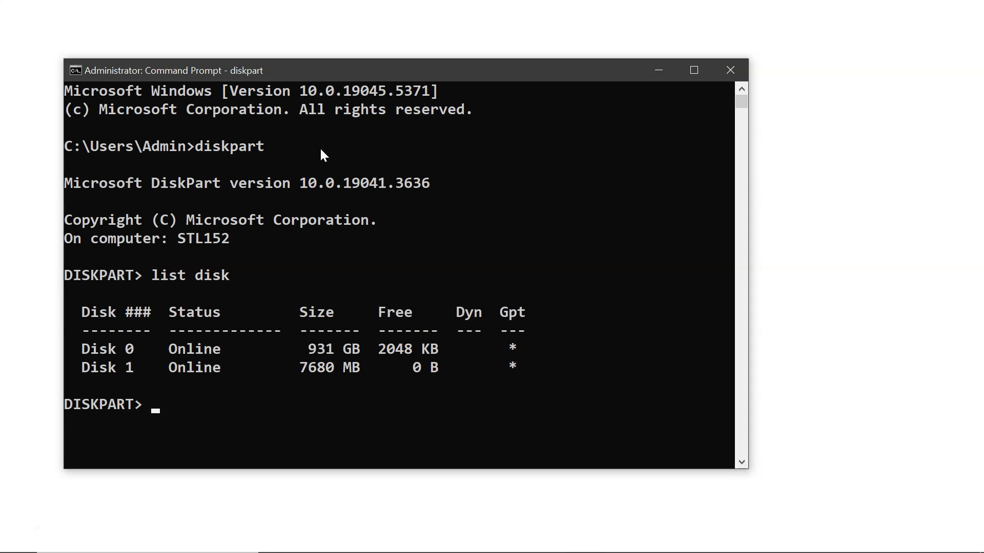
Select disk 1 and clean it
{"action": "type", "text": "s"}
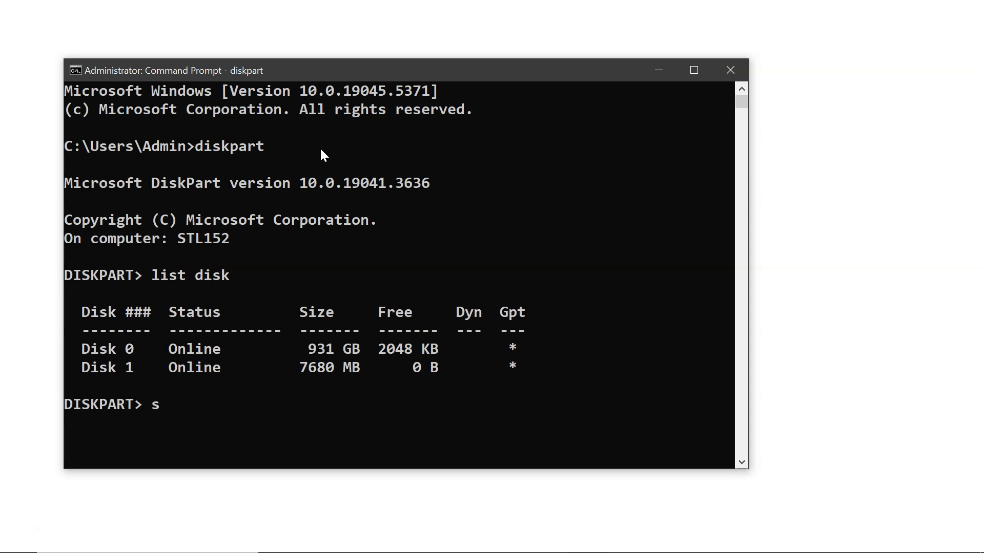
{"action": "type", "text": "elect"}
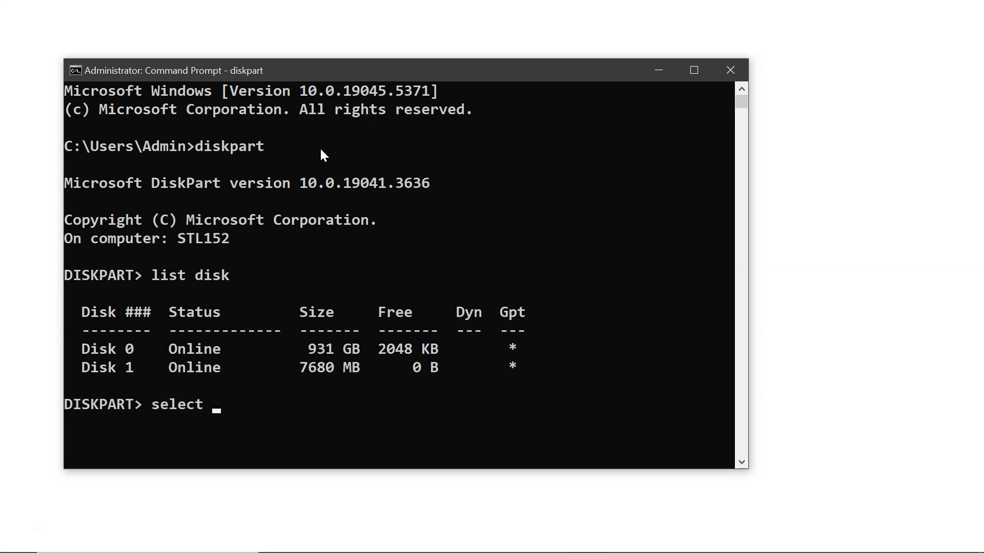
{"action": "type", "text": "disk 1"}
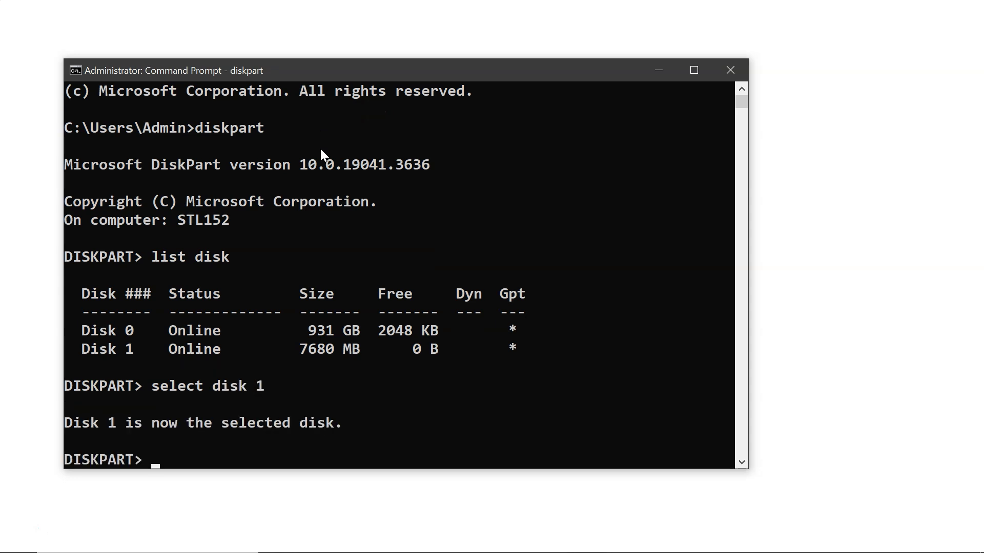
{"action": "type", "text": "cle"}
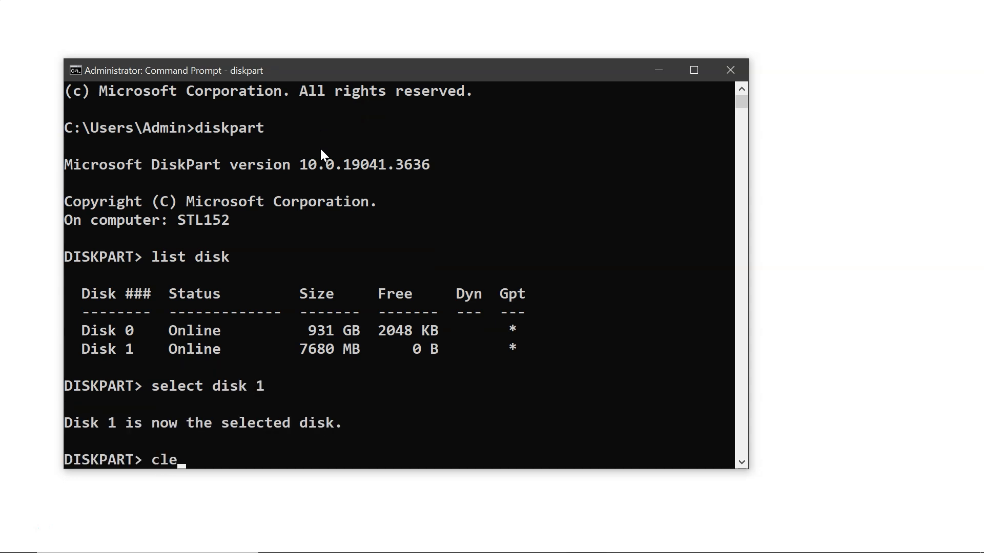
{"action": "key", "text": "Return"}
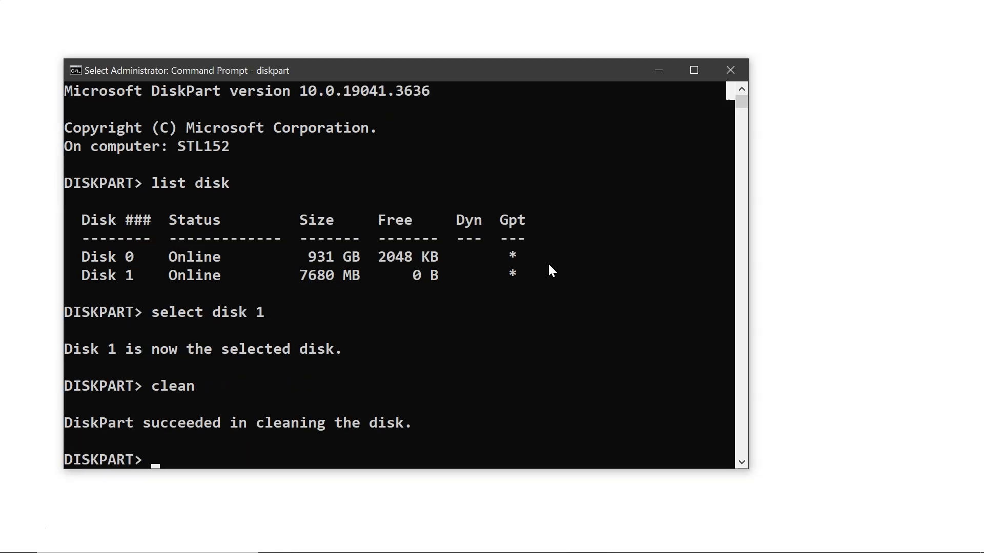
Create a primary partition and begin selecting partition 1
{"action": "type", "text": "crea"}
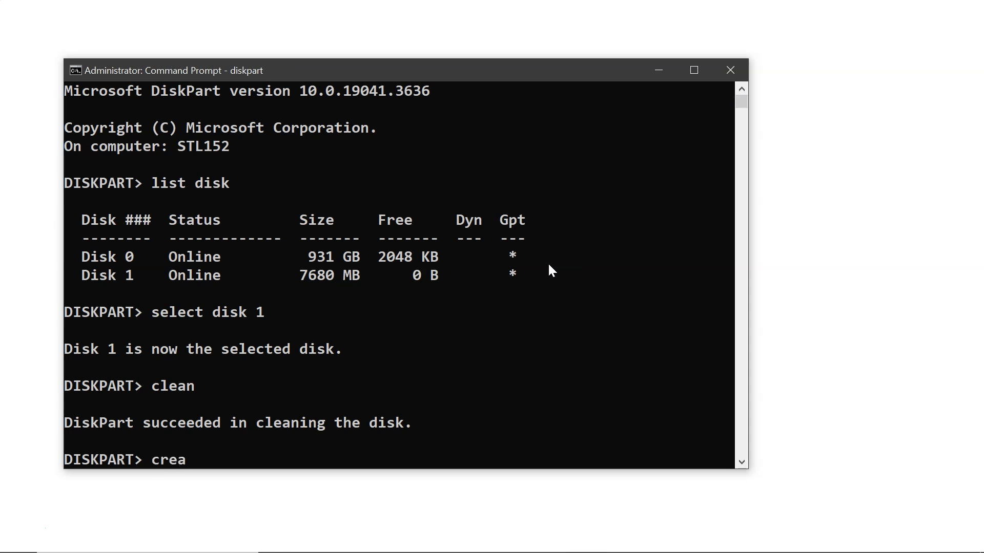
{"action": "type", "text": "te partition primary"}
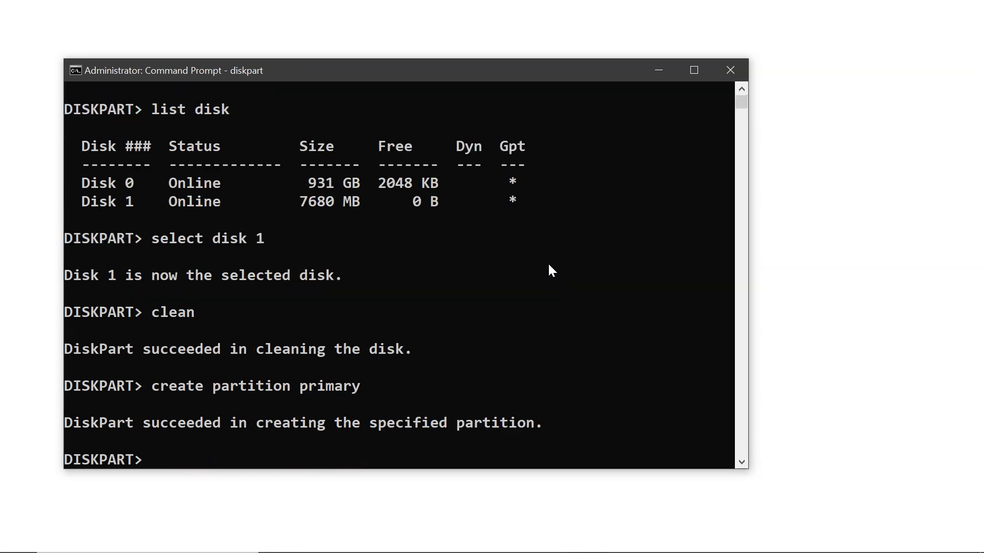
{"action": "type", "text": "select"}
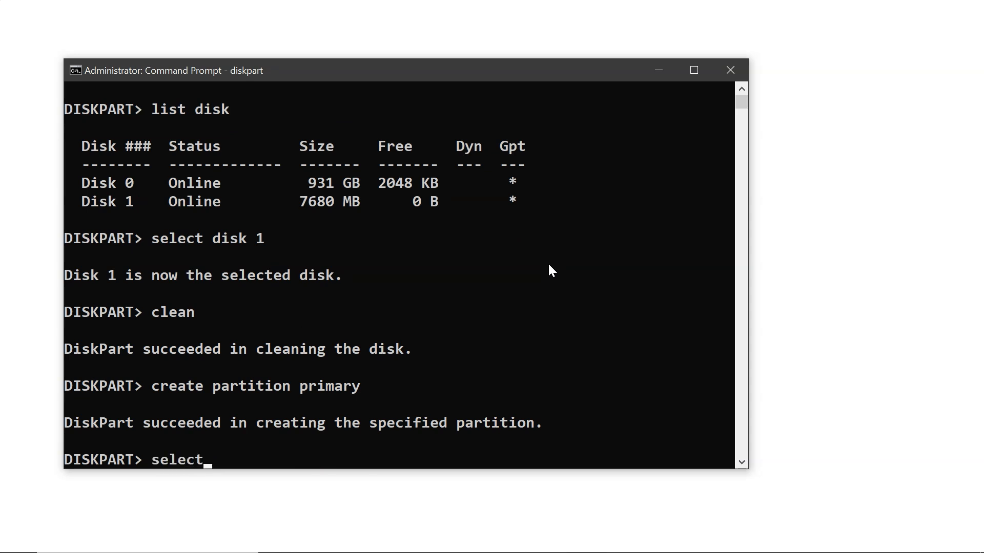
{"action": "type", "text": "partition 1"}
{"action": "type", "text": "f"}
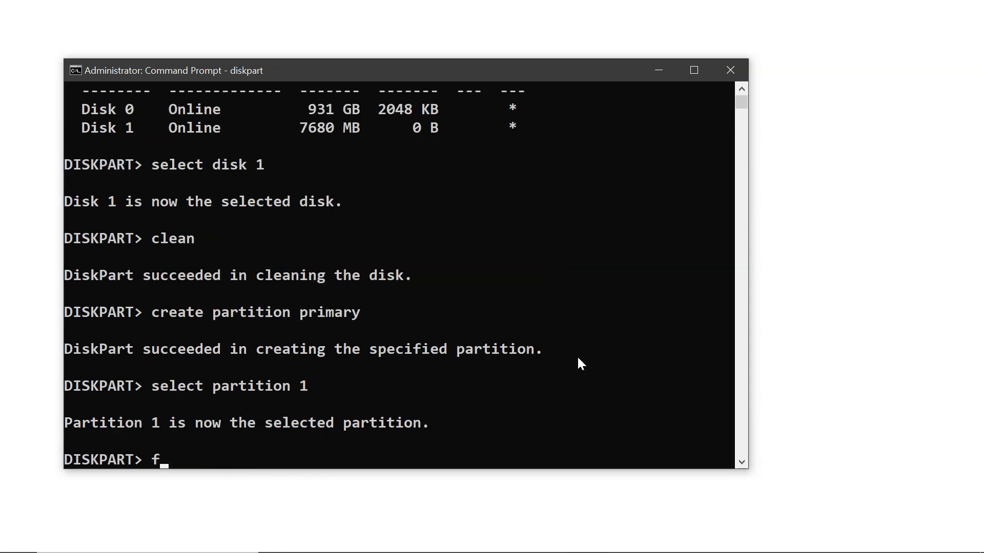
Format partition 1 as FAT32, assign a drive letter, and exit diskpart
{"action": "type", "text": "ormat fs"}
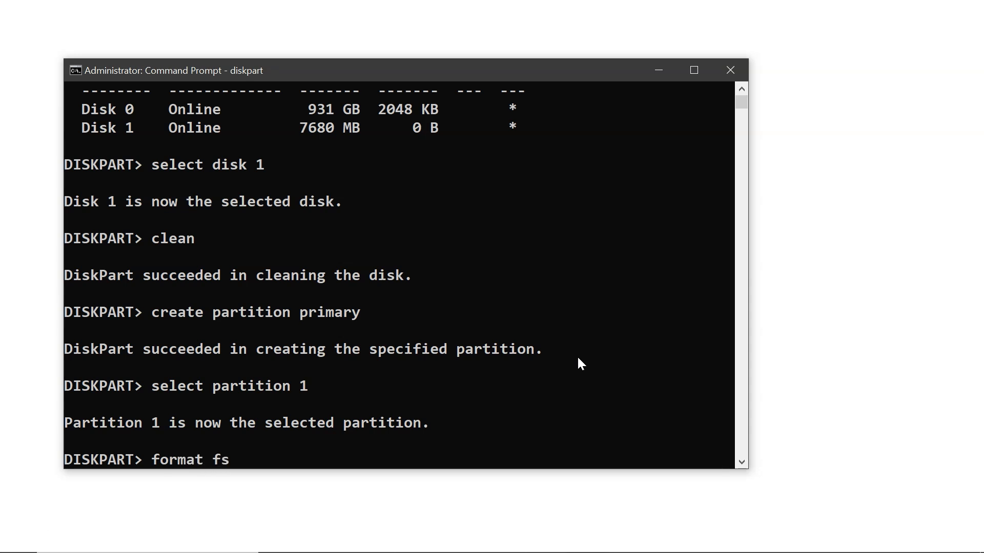
{"action": "type", "text": "=fat32"}
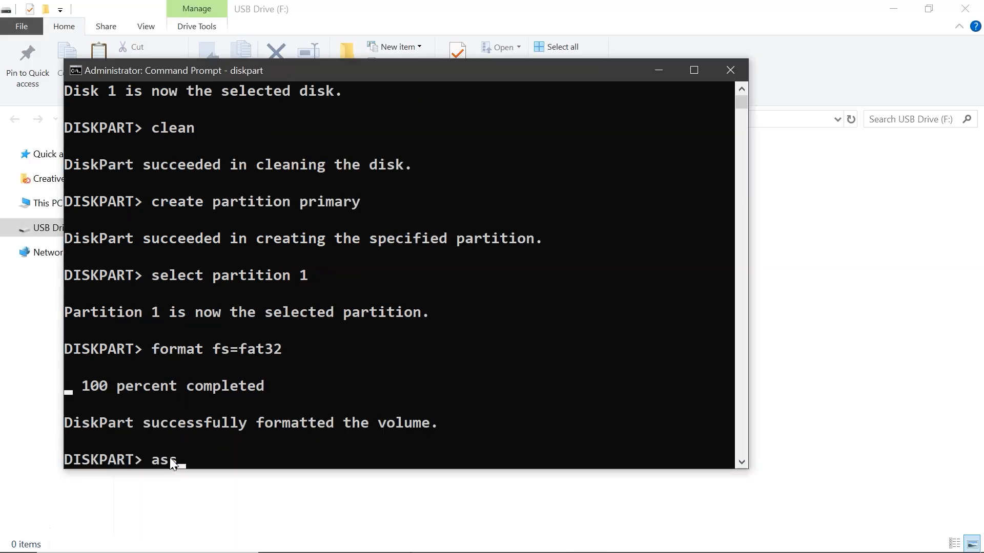
{"action": "type", "text": "sign"}
{"action": "type", "text": "ex"}
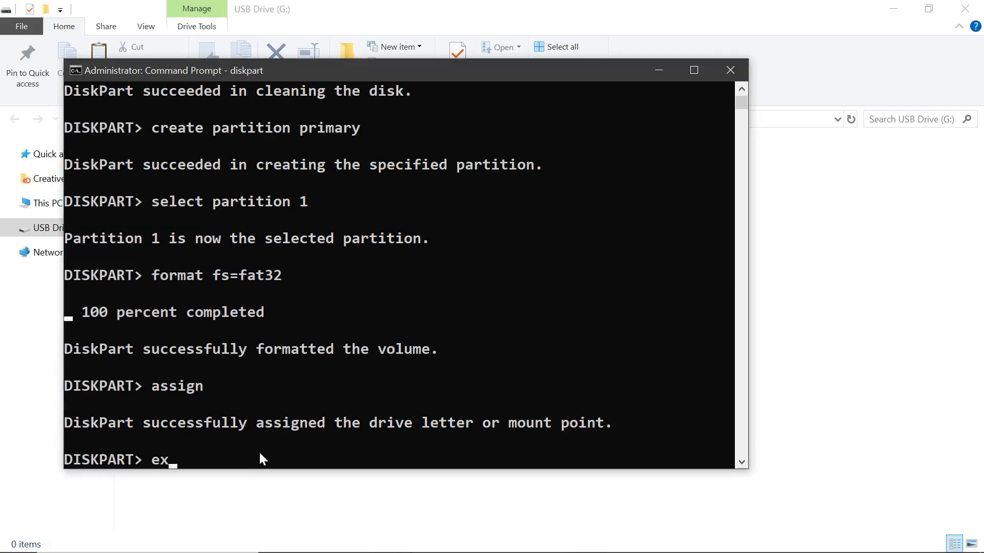
{"action": "type", "text": "it"}
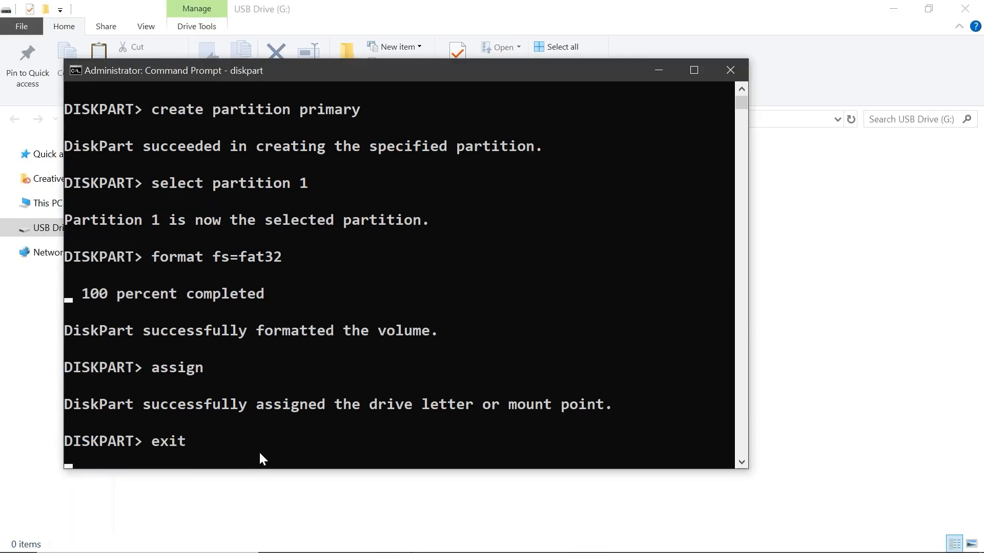
{"action": "key", "text": "Return"}
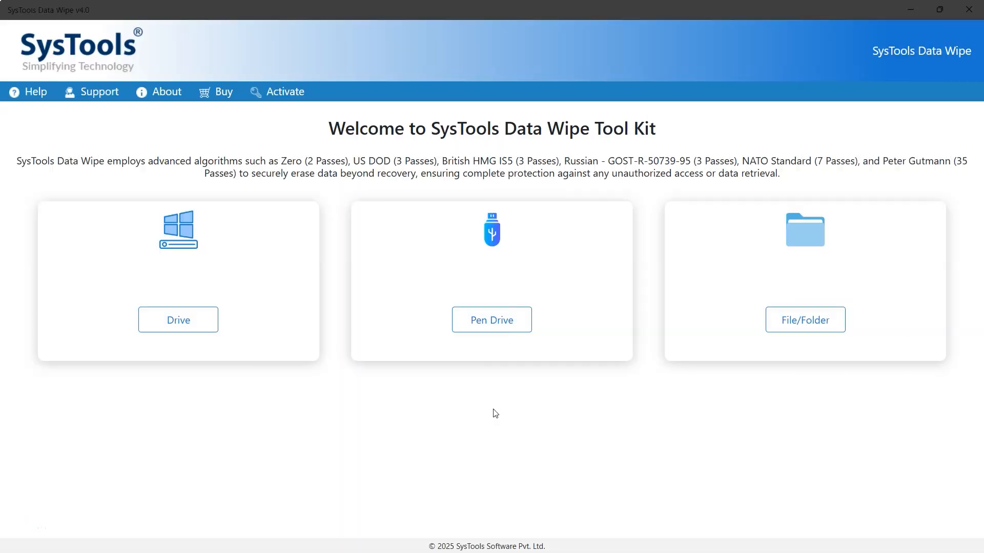
{"action": "mouse_move", "coordinate": [487, 339]}
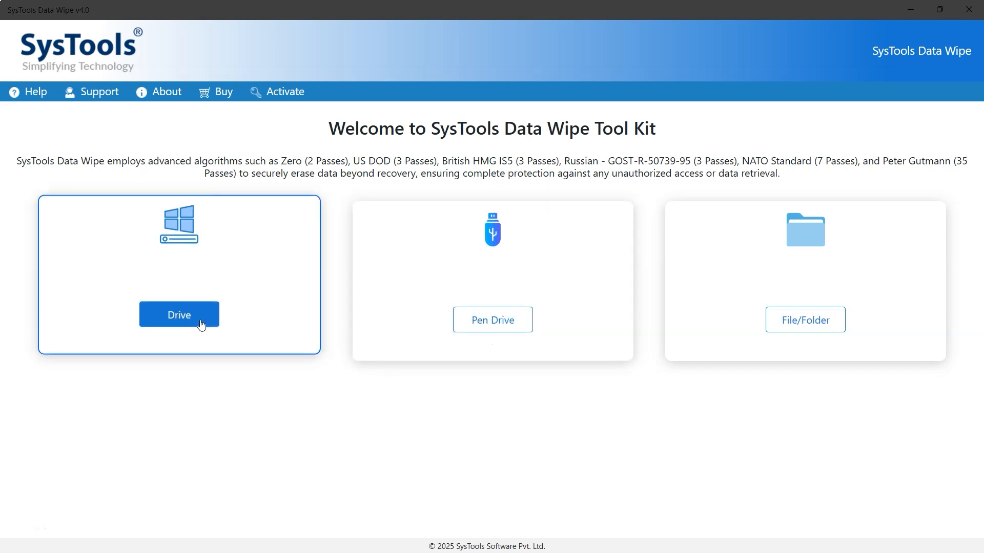
Choose Pen Drive in SysTools Data Wipe and tick SD CARD (F:)
{"action": "left_click", "coordinate": [803, 319]}
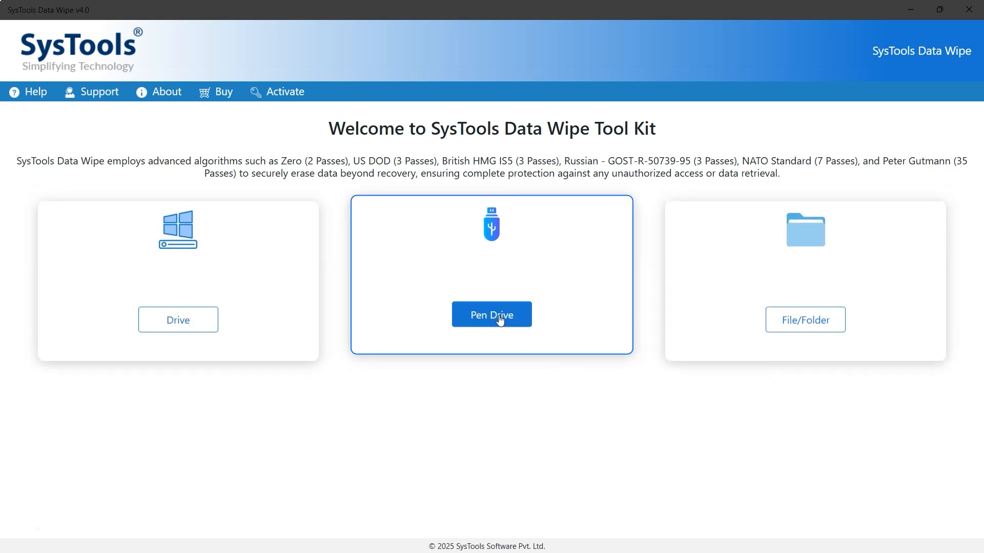
{"action": "left_click", "coordinate": [492, 314]}
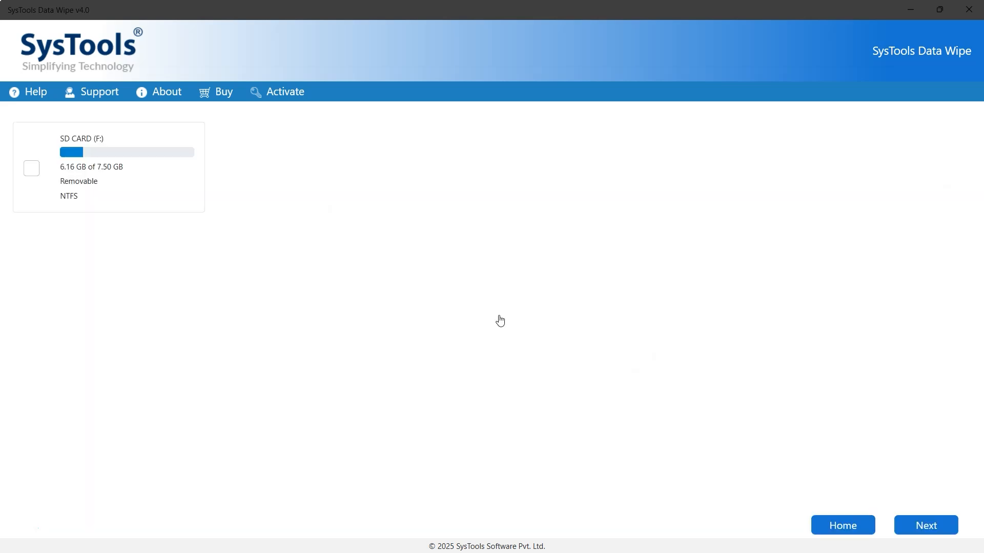
{"action": "left_click", "coordinate": [31, 167]}
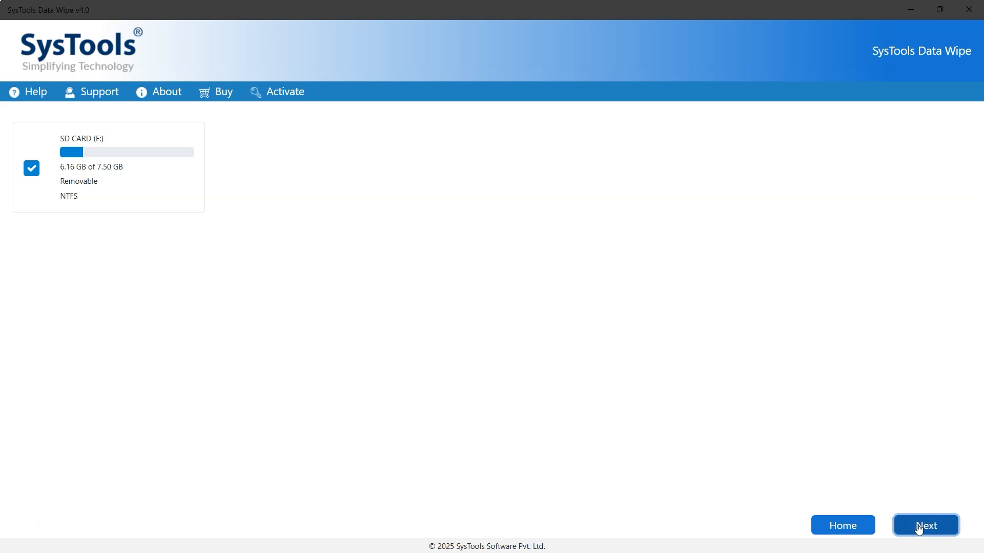
Advance to wipe methods and select NATO Standard (7 Passes)
{"action": "left_click", "coordinate": [924, 525]}
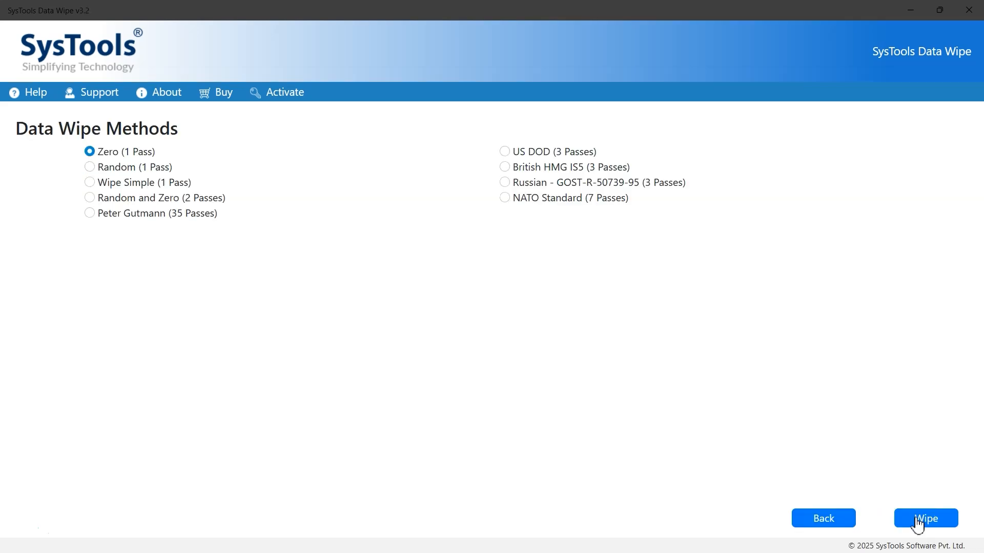
{"action": "mouse_move", "coordinate": [102, 167]}
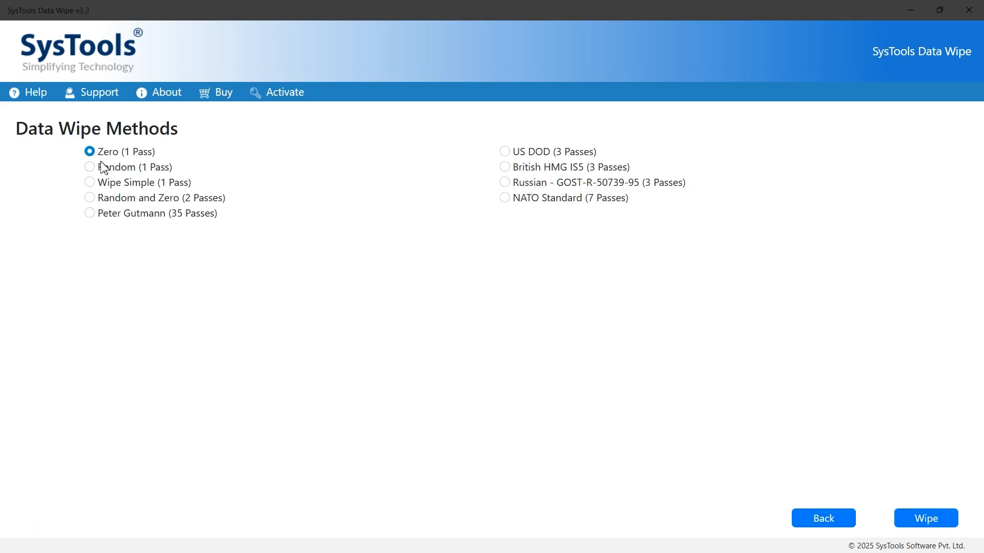
{"action": "mouse_move", "coordinate": [173, 207]}
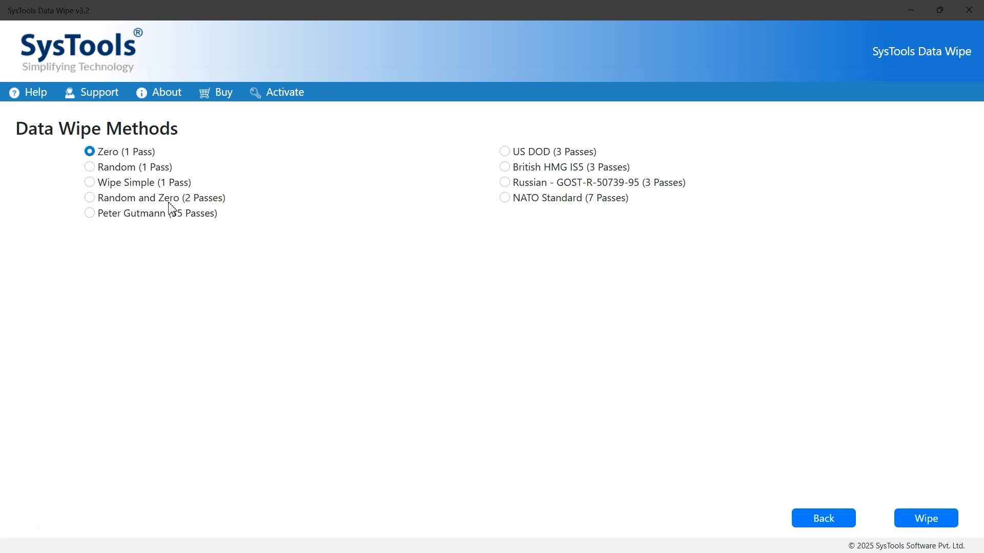
{"action": "mouse_move", "coordinate": [186, 226]}
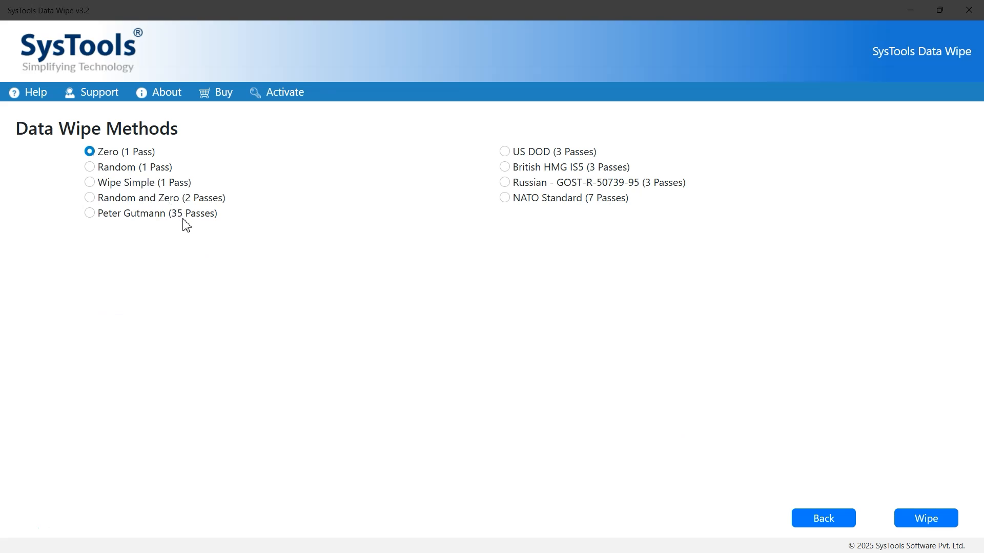
{"action": "mouse_move", "coordinate": [156, 176]}
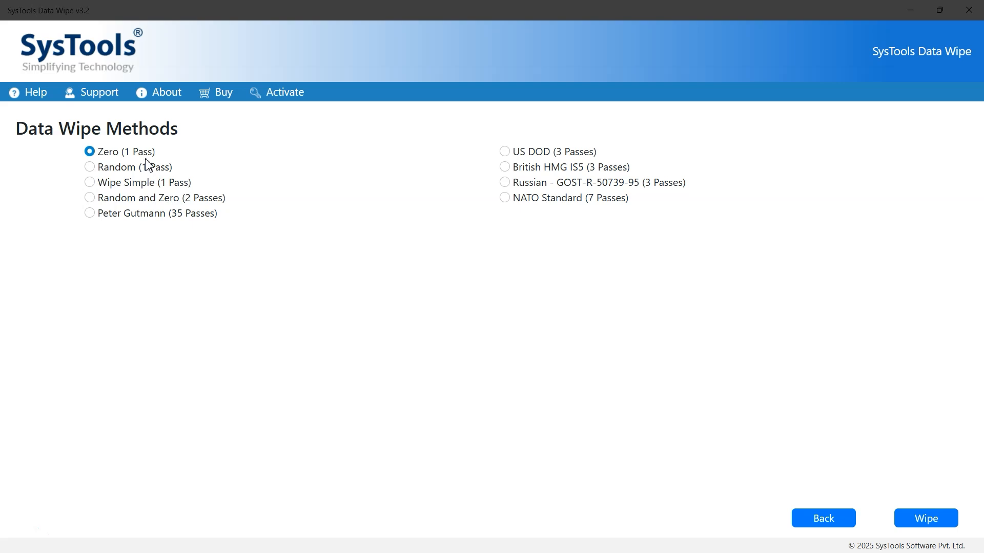
{"action": "mouse_move", "coordinate": [263, 189]}
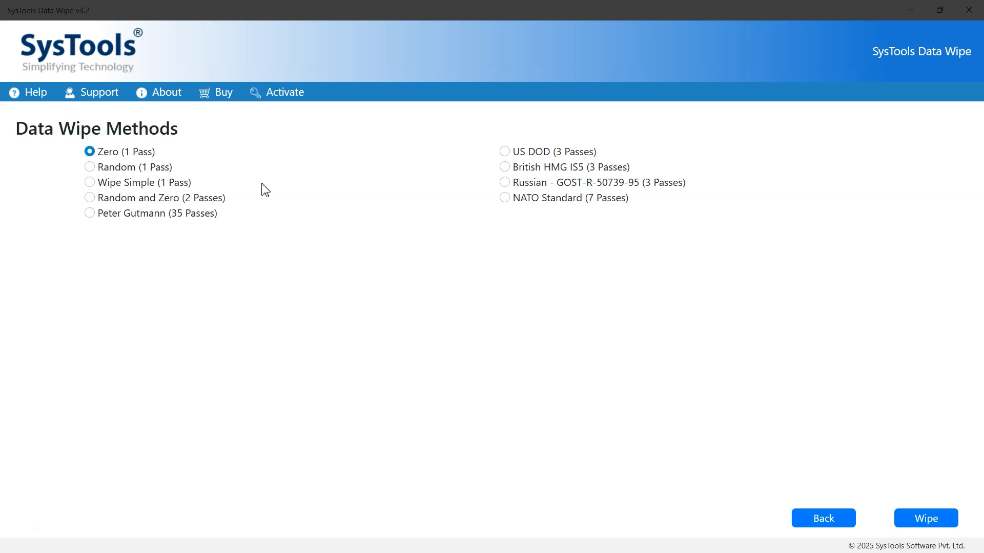
{"action": "left_click", "coordinate": [505, 198]}
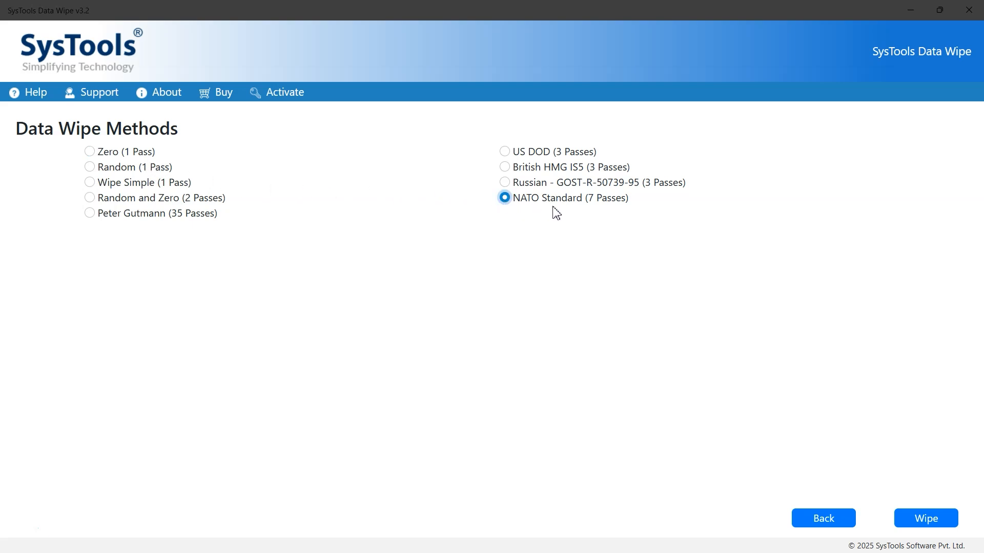
{"action": "mouse_move", "coordinate": [786, 367]}
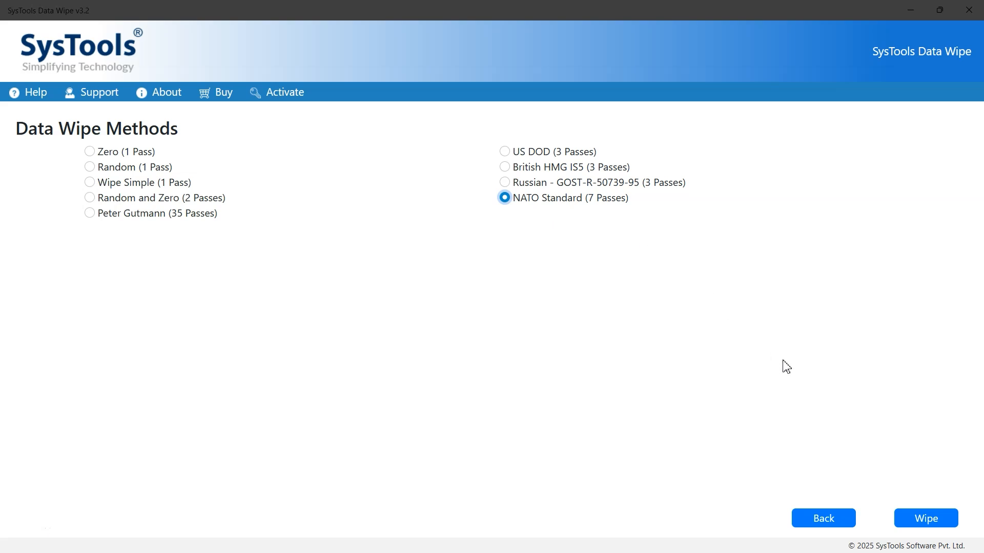
Start the NATO Standard wipe of the SD card and confirm it
{"action": "left_click", "coordinate": [924, 518]}
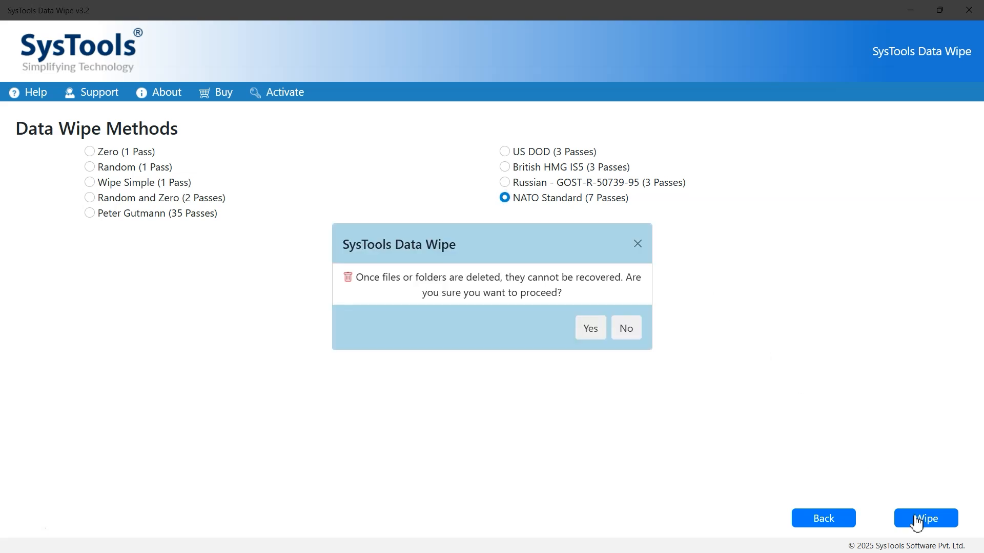
{"action": "mouse_move", "coordinate": [502, 330]}
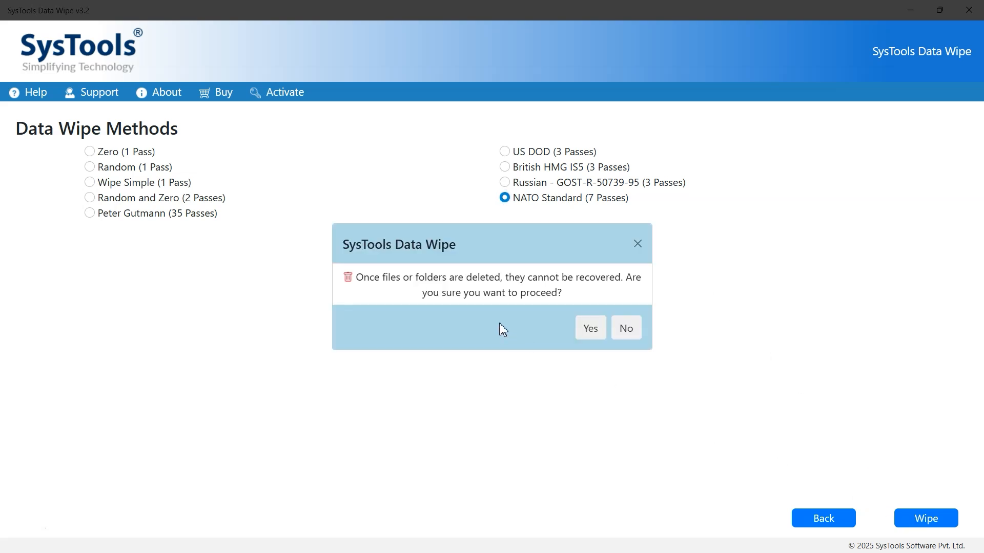
{"action": "left_click", "coordinate": [589, 328]}
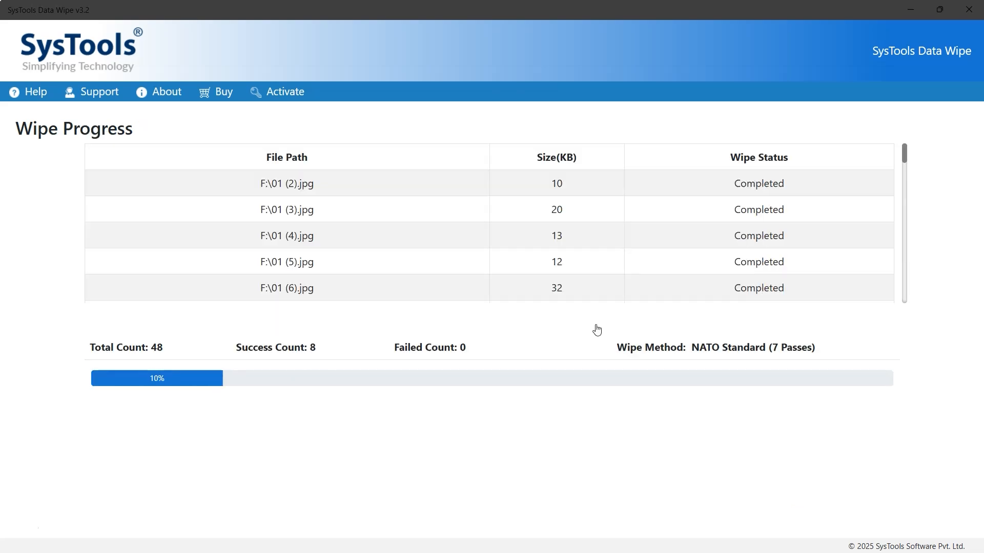